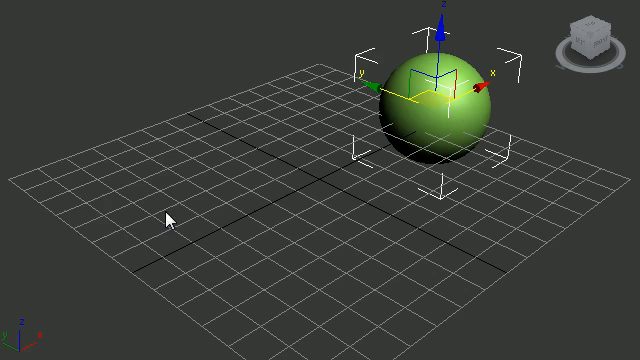
{"action": "mouse_move", "coordinate": [432, 100]}
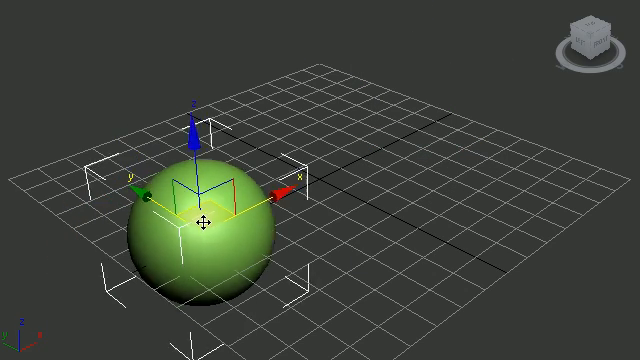
Step: Move the green sphere to the near left, the grid centre, then the far right of the grid
{"action": "left_click_drag", "start_coordinate": [204, 222], "coordinate": [422, 100]}
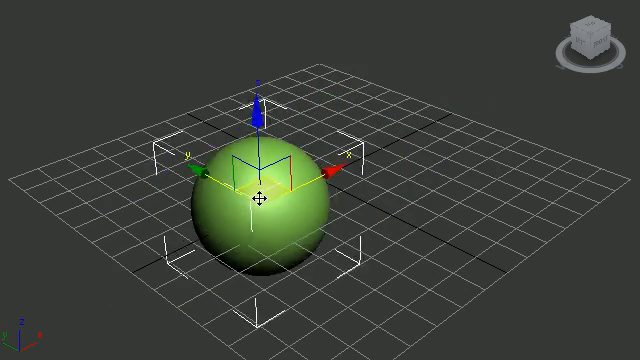
{"action": "left_click_drag", "start_coordinate": [262, 198], "coordinate": [416, 122]}
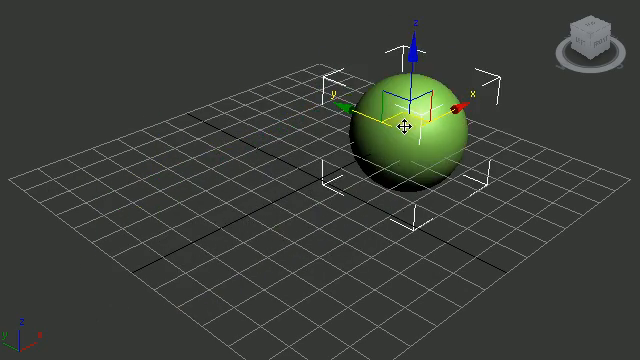
{"action": "left_click_drag", "start_coordinate": [410, 124], "coordinate": [156, 244]}
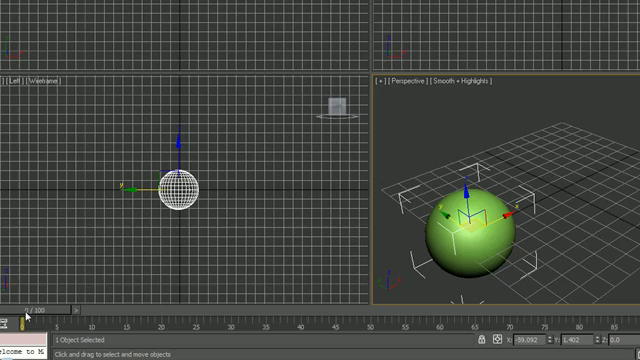
{"action": "left_click", "coordinate": [190, 200]}
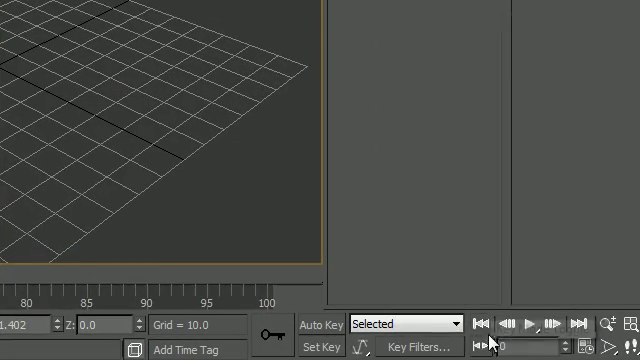
{"action": "mouse_move", "coordinate": [484, 322]}
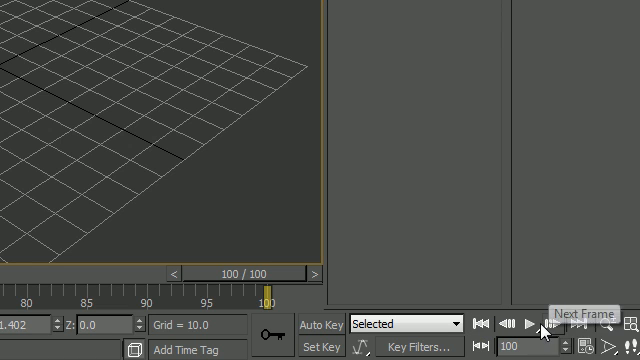
{"action": "mouse_move", "coordinate": [514, 320]}
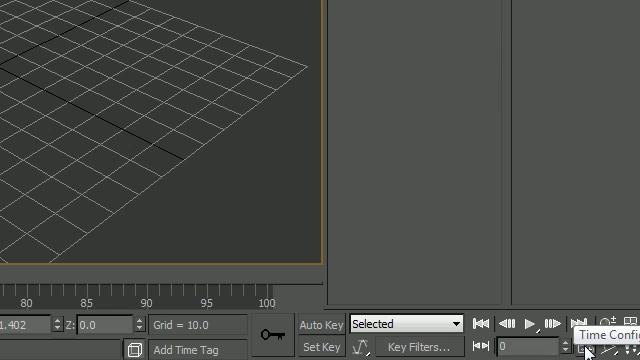
{"action": "left_click", "coordinate": [628, 312]}
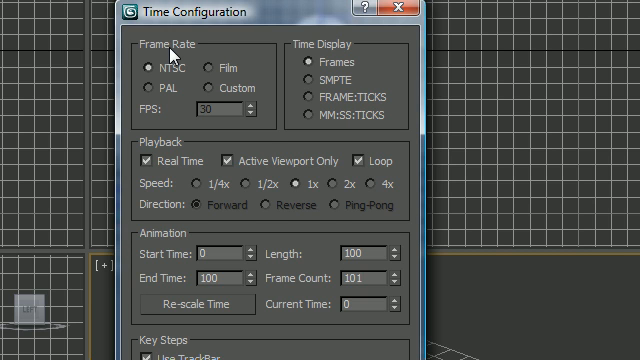
{"action": "mouse_move", "coordinate": [340, 114]}
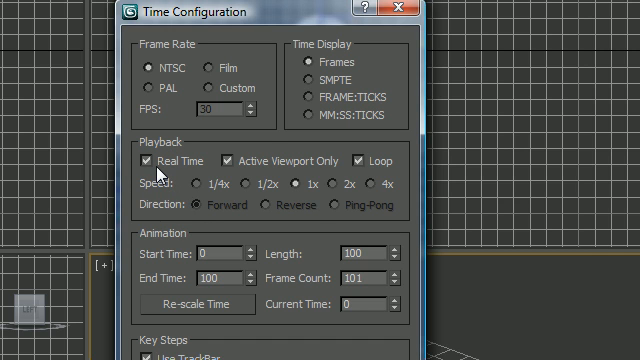
{"action": "left_click", "coordinate": [142, 160]}
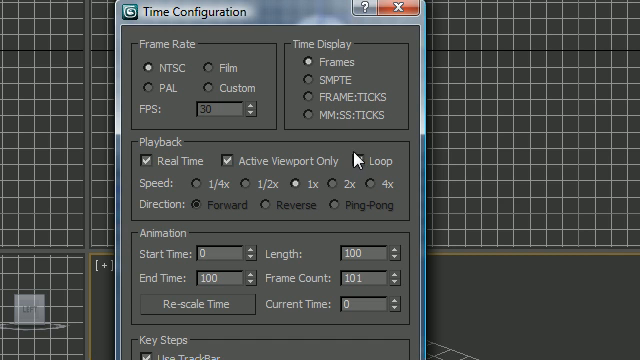
{"action": "left_click", "coordinate": [350, 160]}
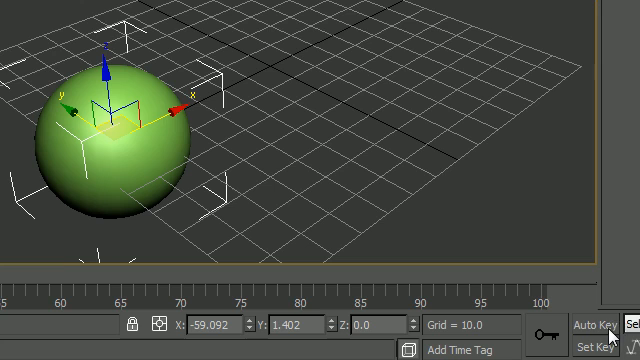
{"action": "mouse_move", "coordinate": [624, 344]}
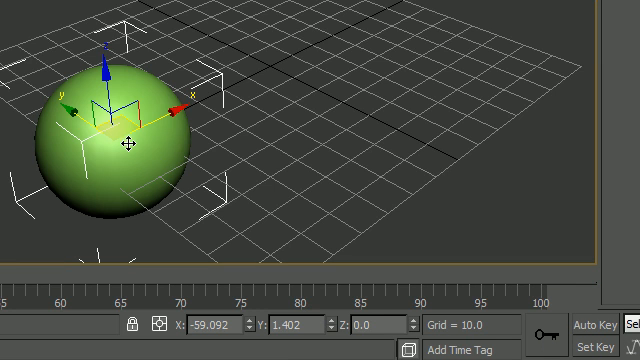
Step: Drag the sphere's gizmo to a spot toward the near left of the grid
{"action": "left_click_drag", "start_coordinate": [120, 130], "coordinate": [136, 150]}
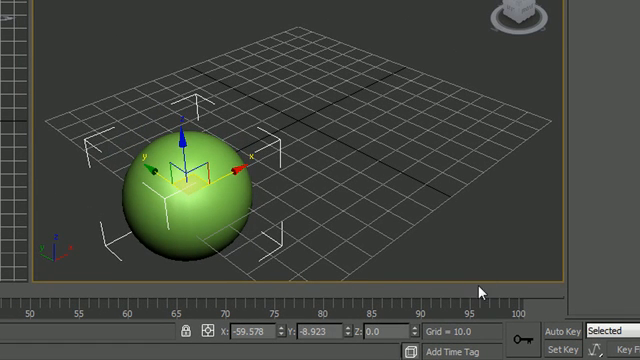
{"action": "mouse_move", "coordinate": [192, 190]}
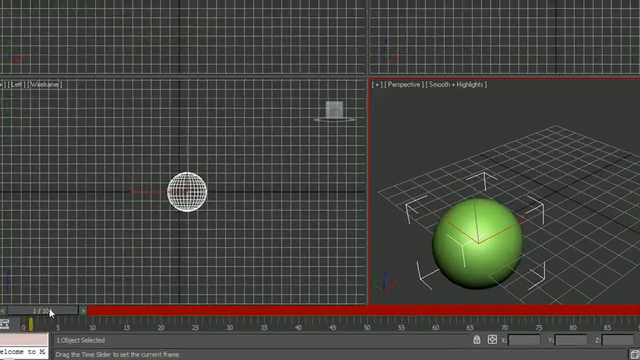
Step: Scrub the time slider forward to a later frame with Auto Key recording
{"action": "left_click_drag", "start_coordinate": [44, 308], "coordinate": [130, 308]}
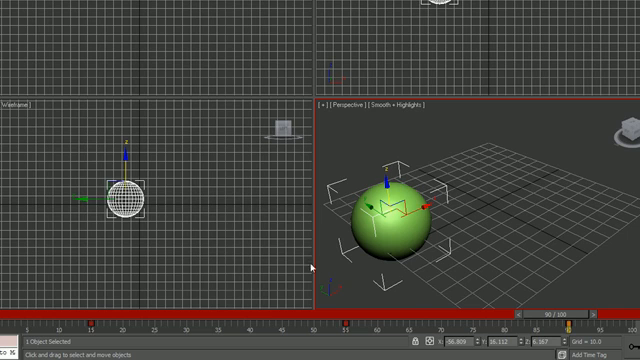
{"action": "mouse_move", "coordinate": [6, 328]}
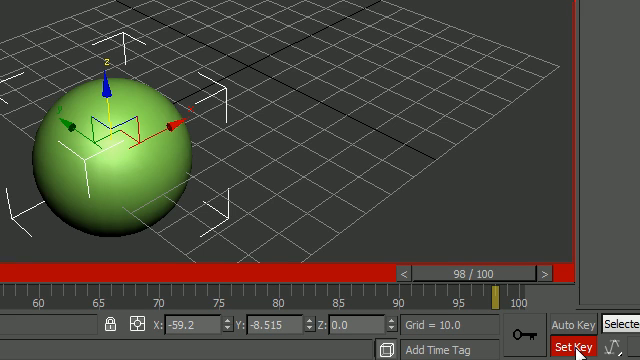
{"action": "mouse_move", "coordinate": [564, 348]}
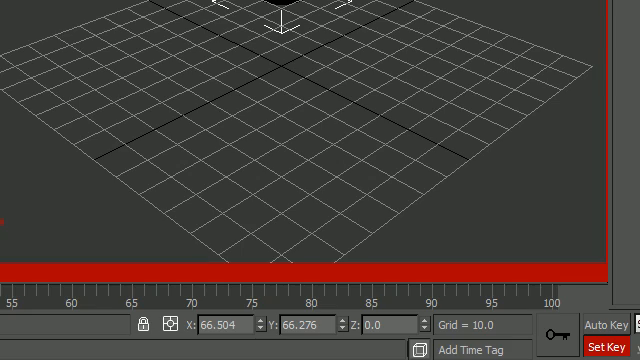
{"action": "mouse_move", "coordinate": [558, 340]}
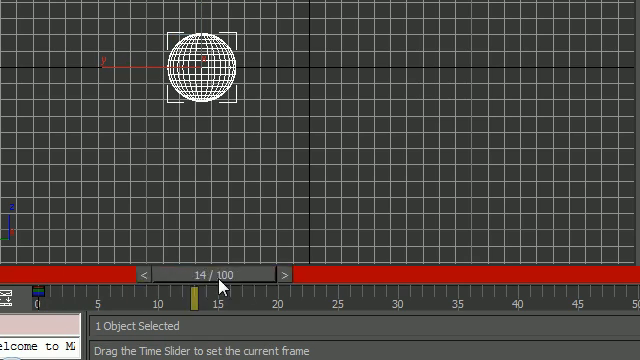
Step: Go to a later frame and move the sphere toward the grid's far left corner
{"action": "left_click_drag", "start_coordinate": [192, 294], "coordinate": [338, 294]}
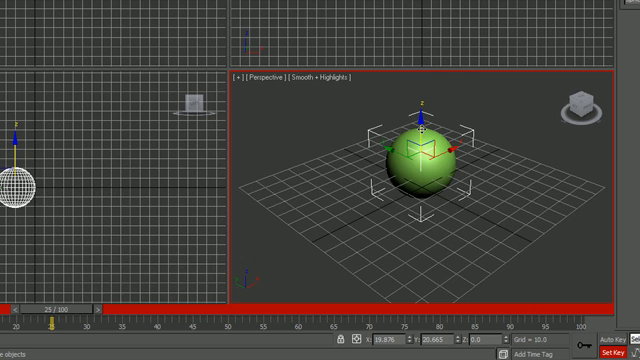
{"action": "left_click_drag", "start_coordinate": [420, 152], "coordinate": [420, 110]}
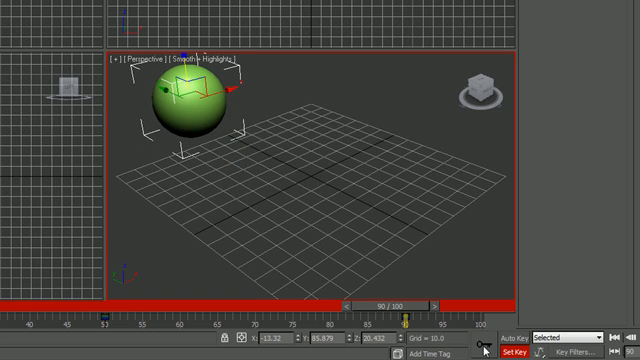
{"action": "mouse_move", "coordinate": [310, 104]}
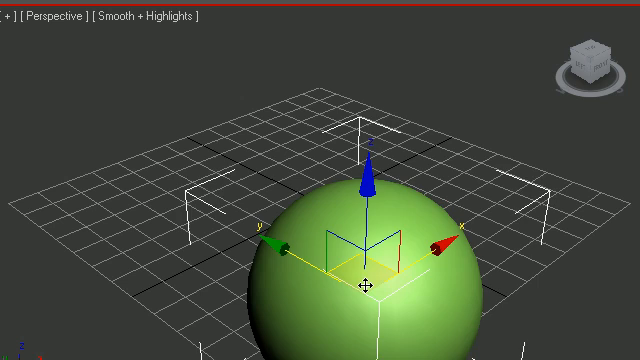
Step: Raise the sphere along its Z axis so it hovers well above the grid
{"action": "left_click_drag", "start_coordinate": [370, 280], "coordinate": [350, 170]}
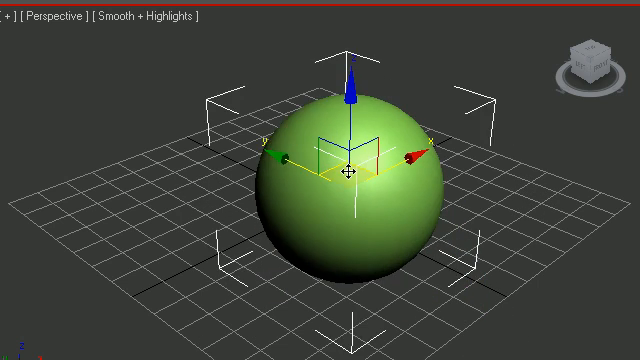
{"action": "left_click_drag", "start_coordinate": [348, 170], "coordinate": [320, 64]}
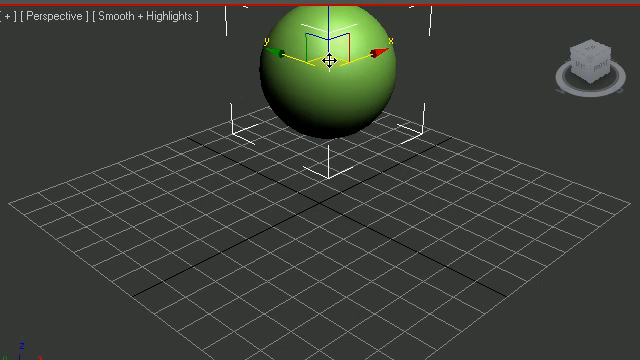